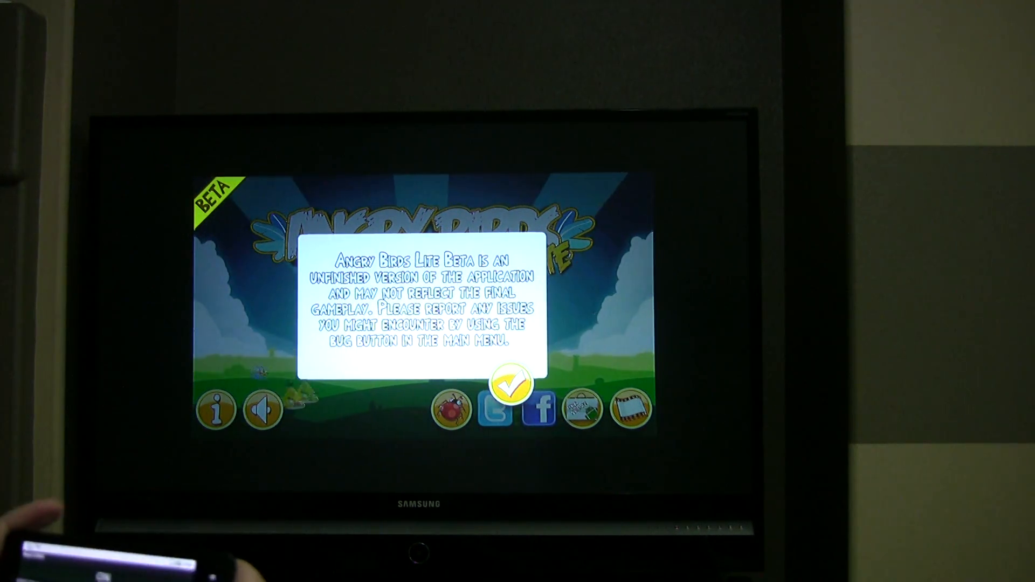
Dismiss the beta notice with the yellow checkmark and start a level, scoring 18,500
left_click(512, 383)
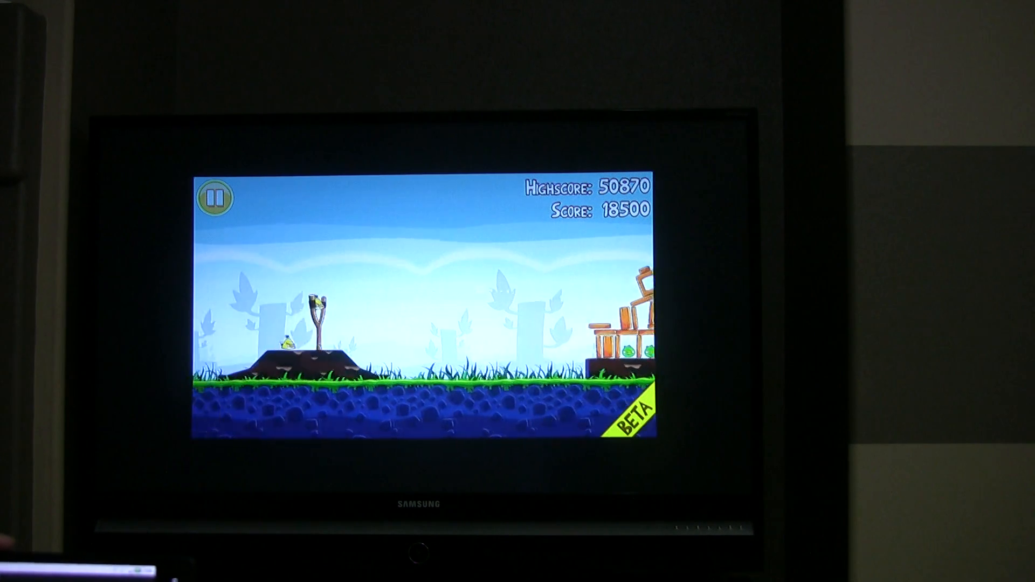
Fling a bird from the slingshot at the pigs' wooden tower
left_click(319, 324)
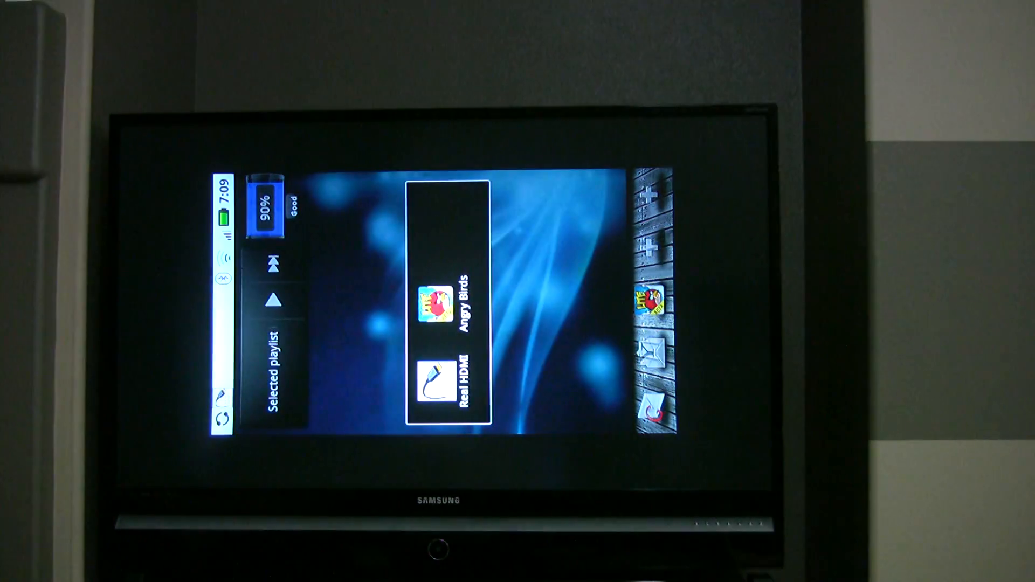
Launch Angry Birds from the home screen app panel so the Rovio splash appears
left_click(433, 297)
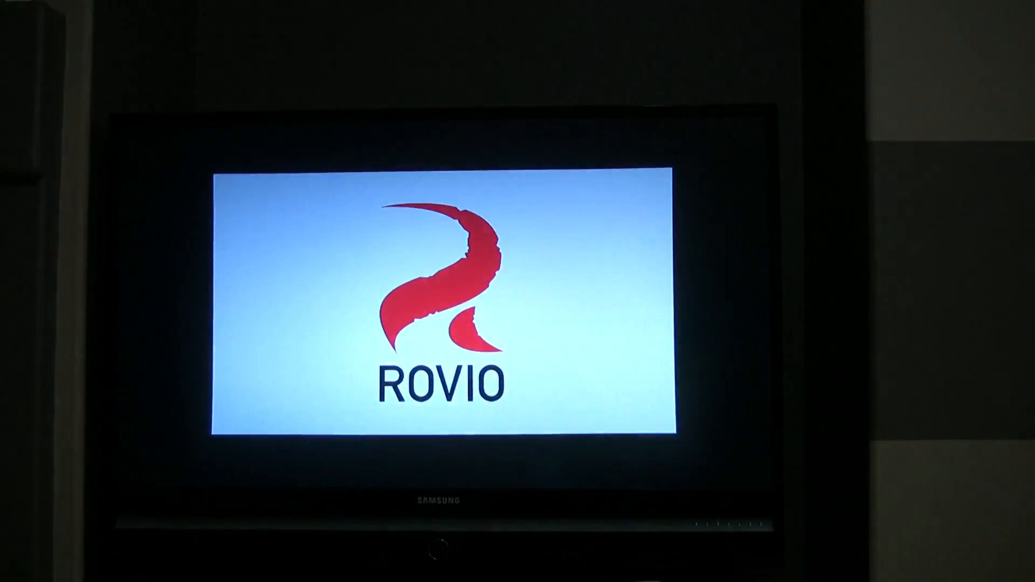